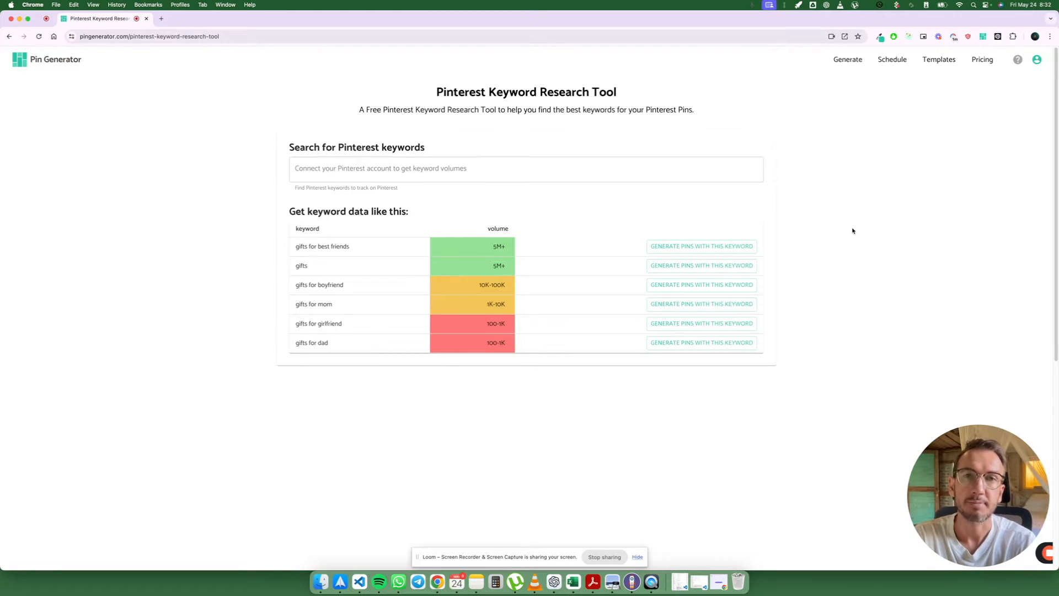
Search Pinterest keywords for 'dog toy', then broaden to 'dogs' to see volume ranges
{"action": "left_click", "coordinate": [526, 168]}
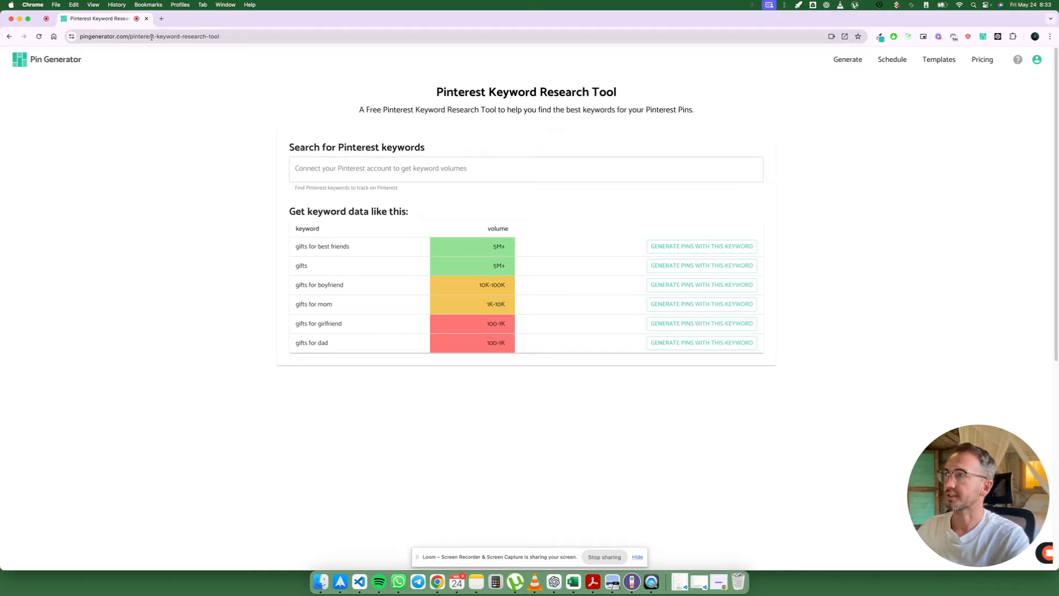
{"action": "left_click_drag", "start_coordinate": [358, 109], "coordinate": [429, 109]}
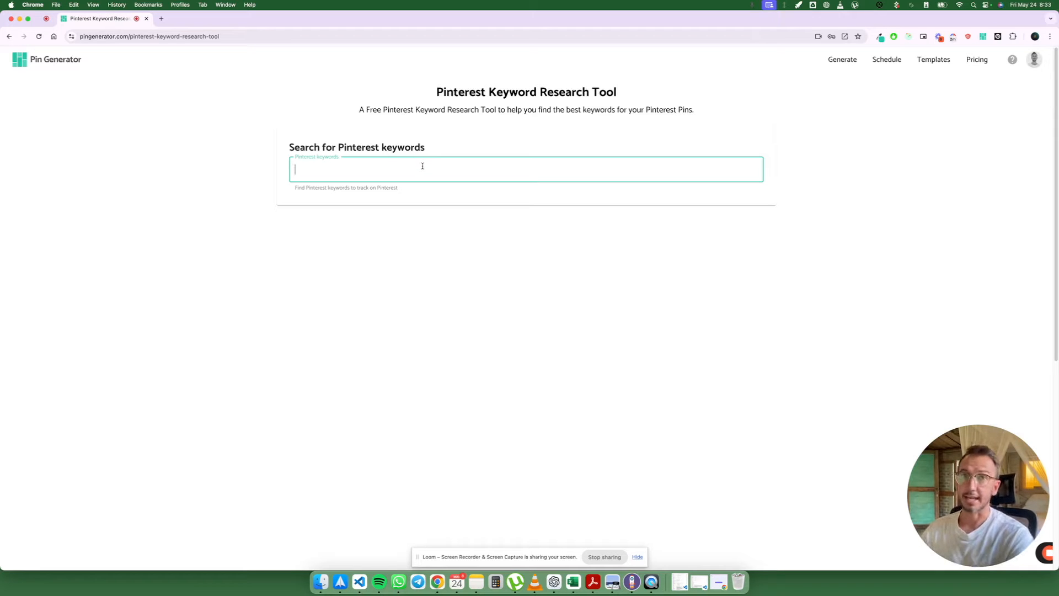
{"action": "type", "text": "dog toy"}
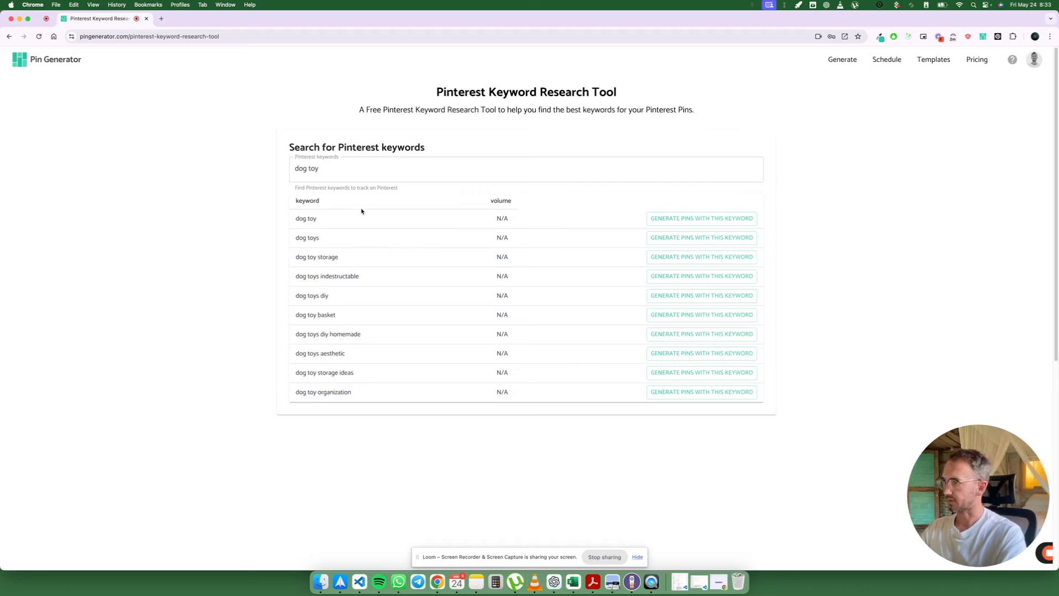
{"action": "key", "text": "Backspace"}
{"action": "type", "text": "dogs"}
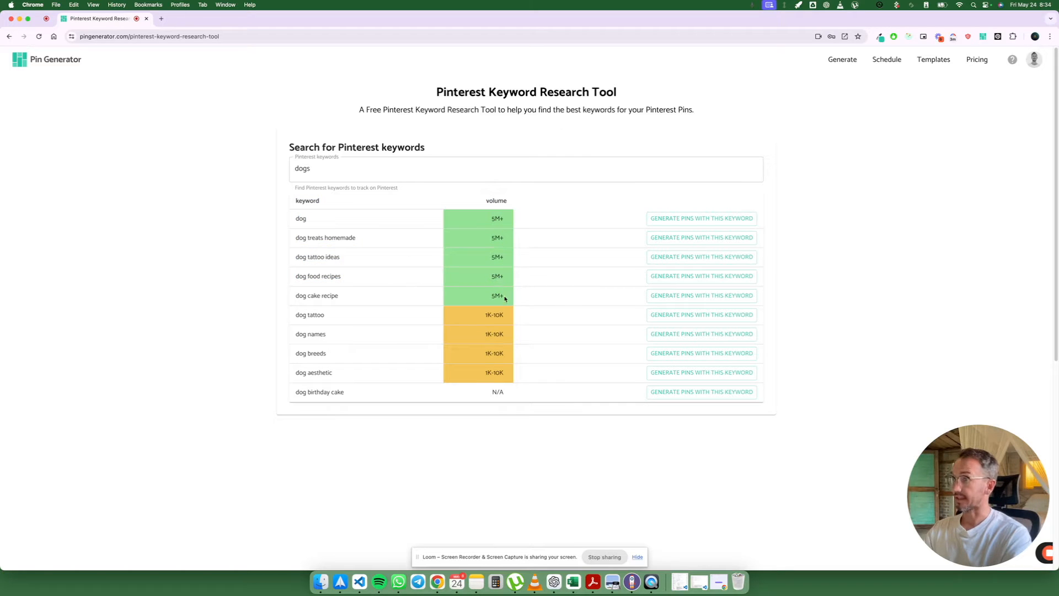
{"action": "left_click", "coordinate": [701, 276]}
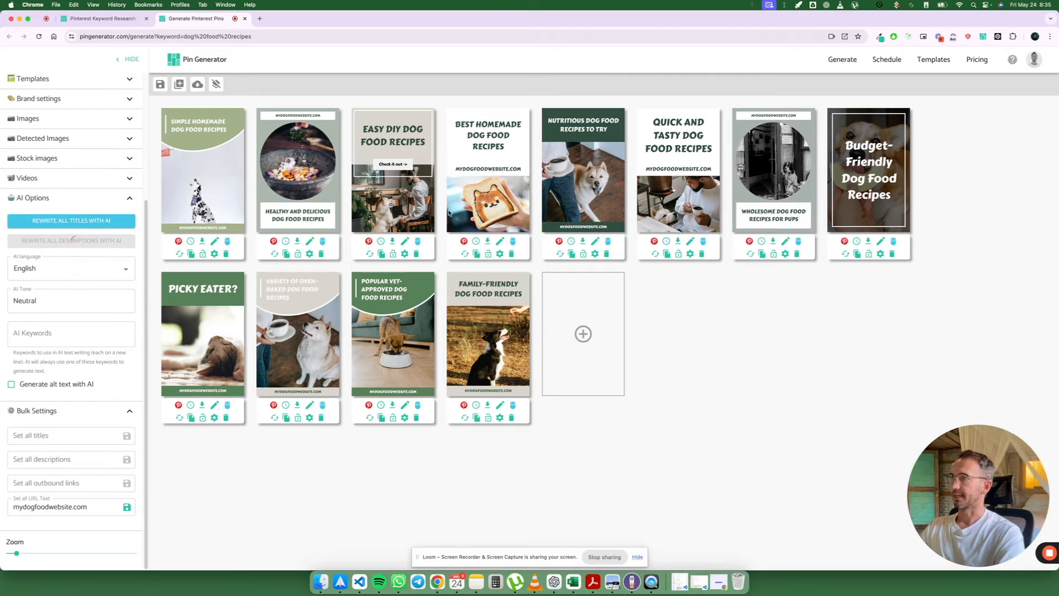
Rewrite all dog food pin descriptions with AI and queue the Easy DIY Dog Food Recipes pin
{"action": "left_click", "coordinate": [67, 506]}
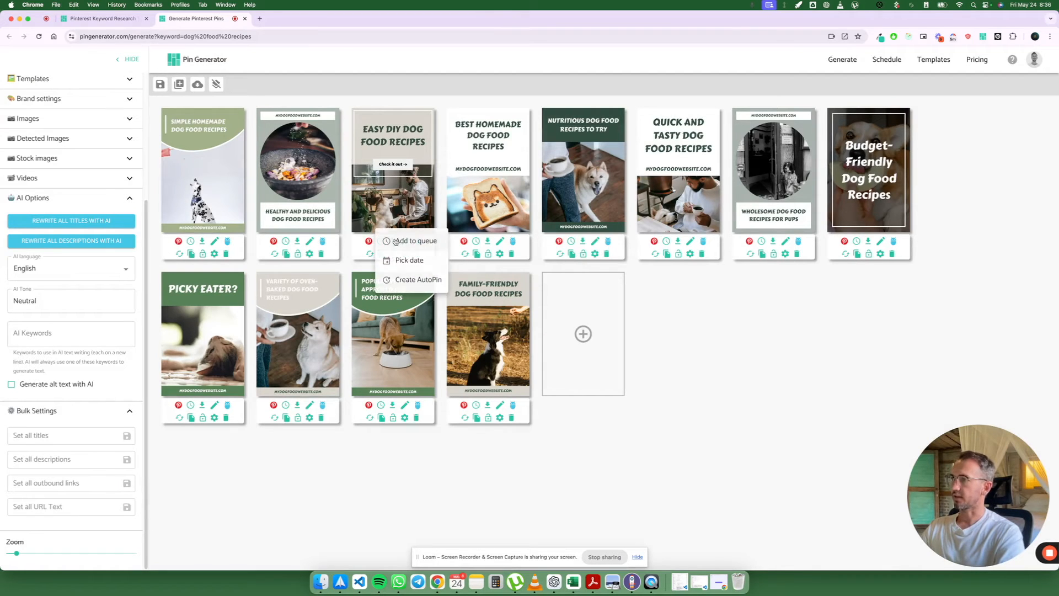
{"action": "left_click", "coordinate": [101, 19]}
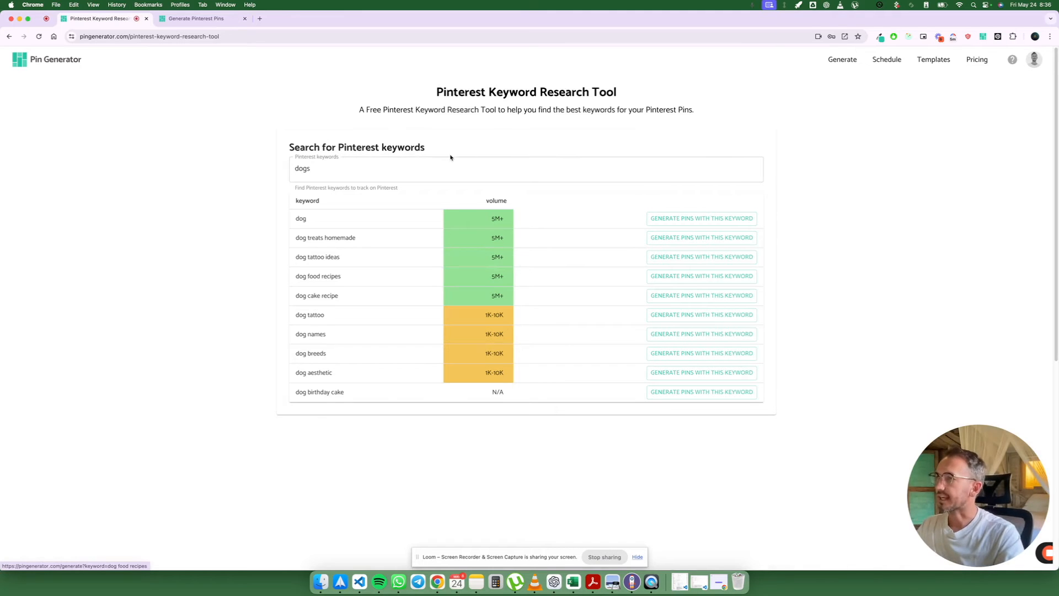
Search 'gifts' and generate pins for the 5M+ 'gifts for best friends' keyword
{"action": "type", "text": "gifts"}
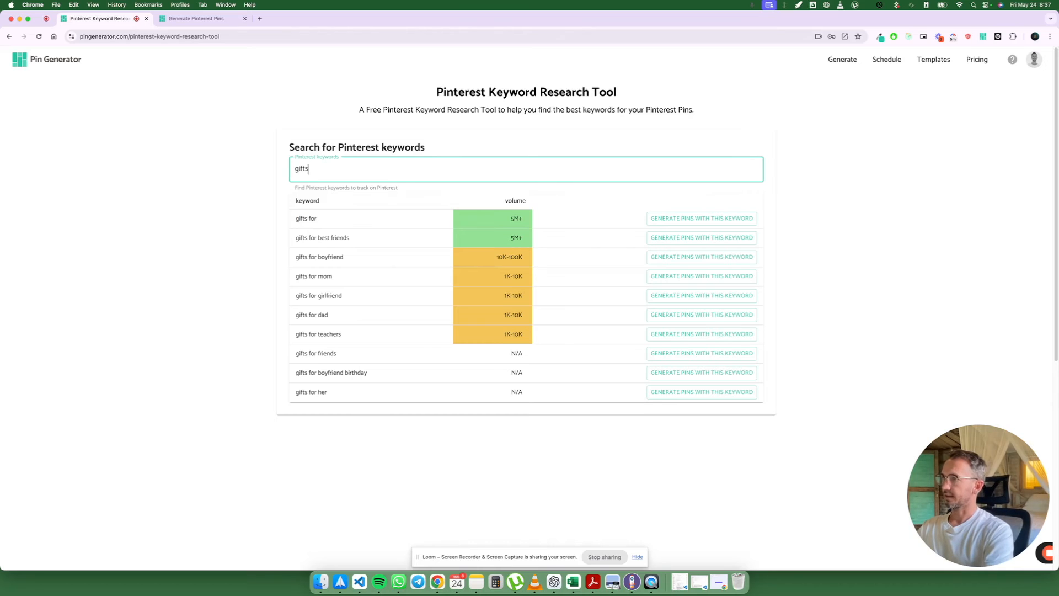
{"action": "left_click", "coordinate": [702, 237]}
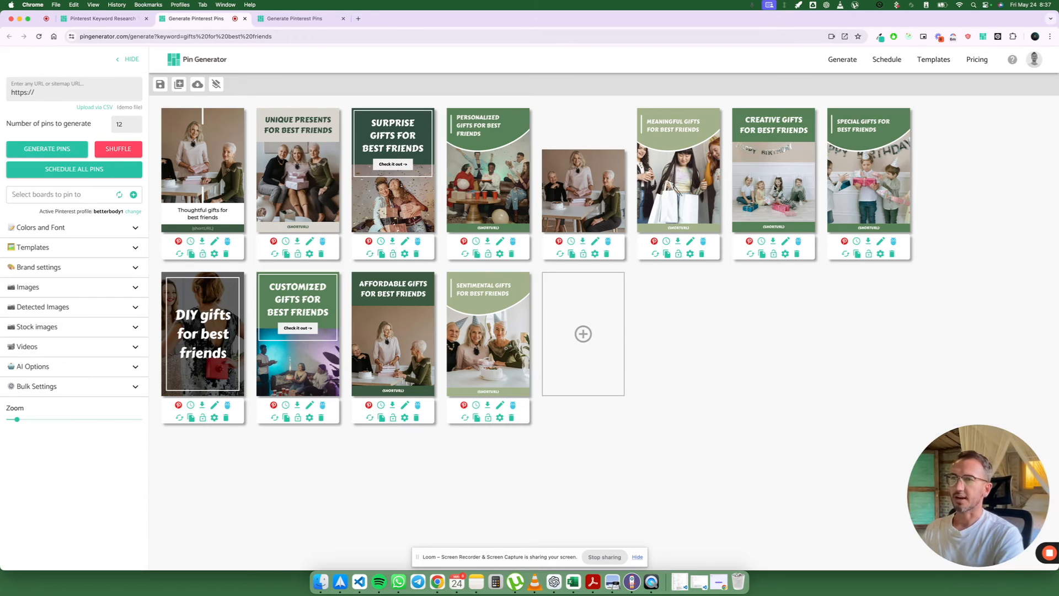
Return to the keyword research tab after reviewing the gifts for best friends pins
{"action": "left_click", "coordinate": [101, 19]}
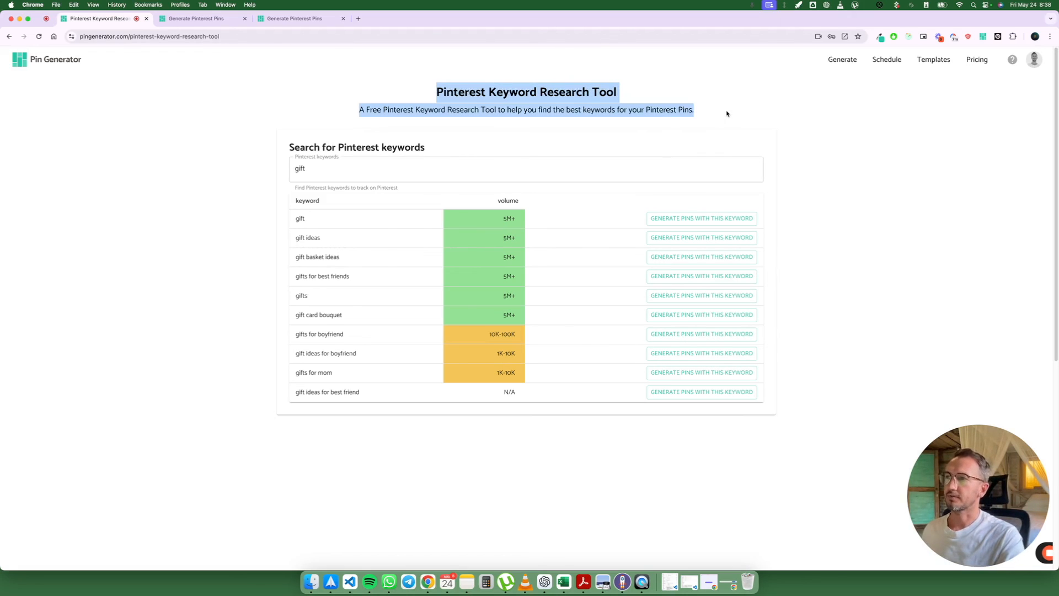